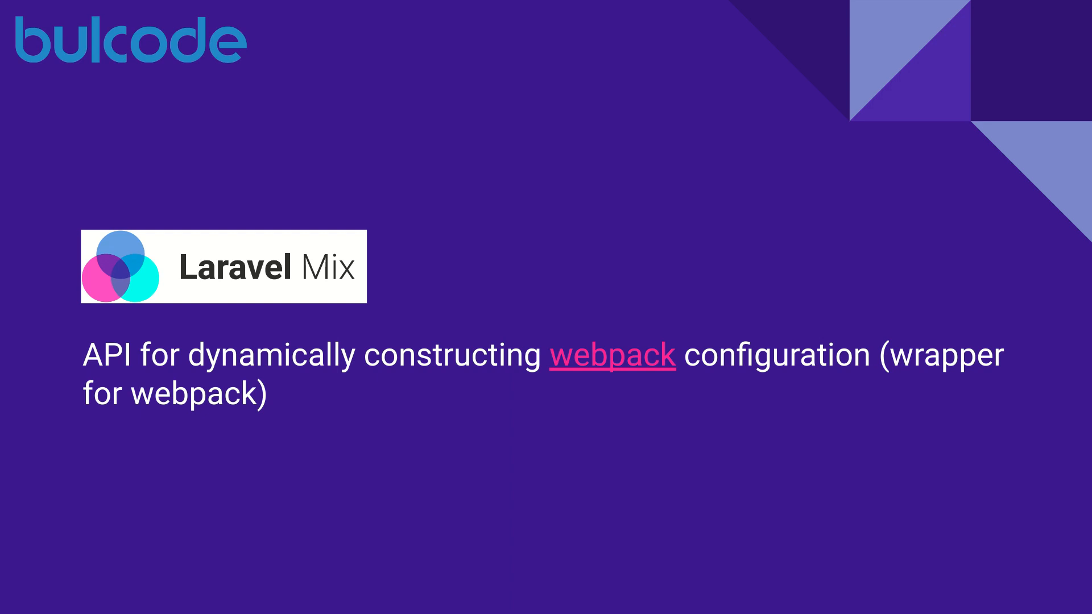
pyautogui.press('Right')
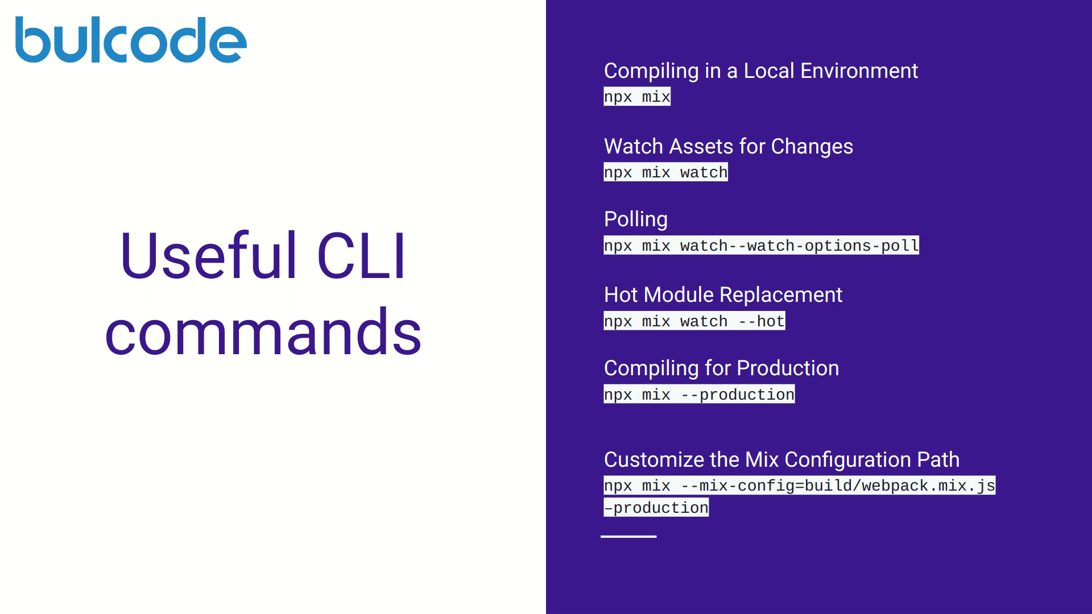
pyautogui.press('Right')
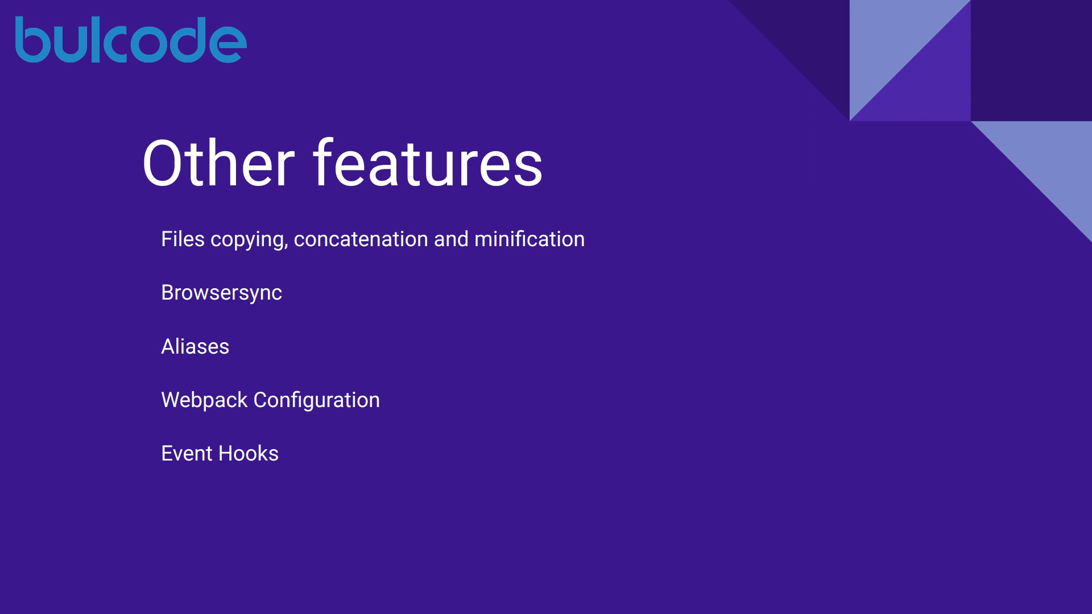